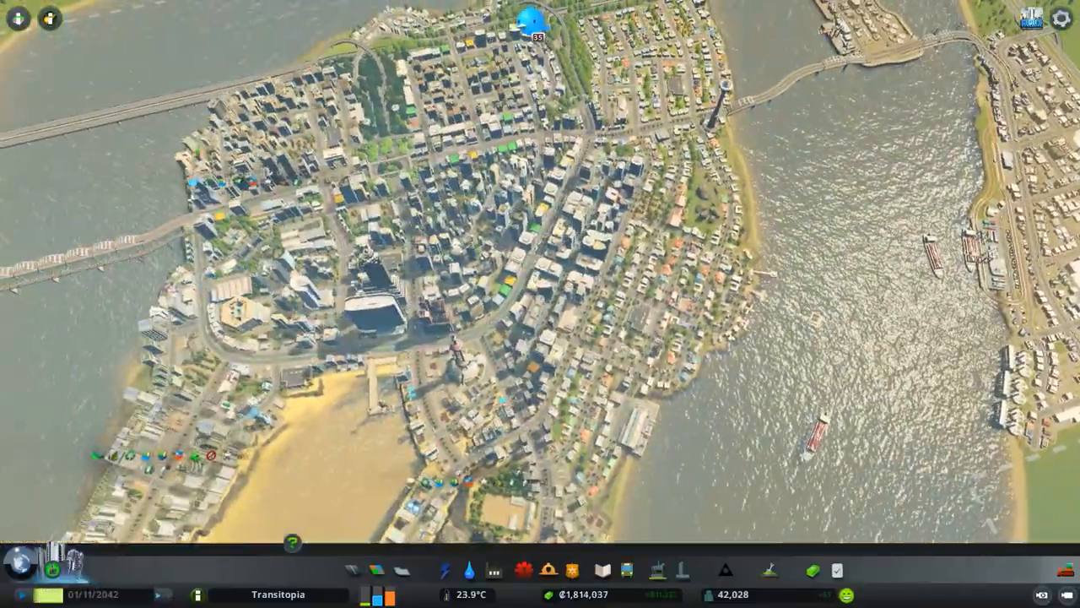
Show the public transport info view listing the city's tram lines
click(17, 19)
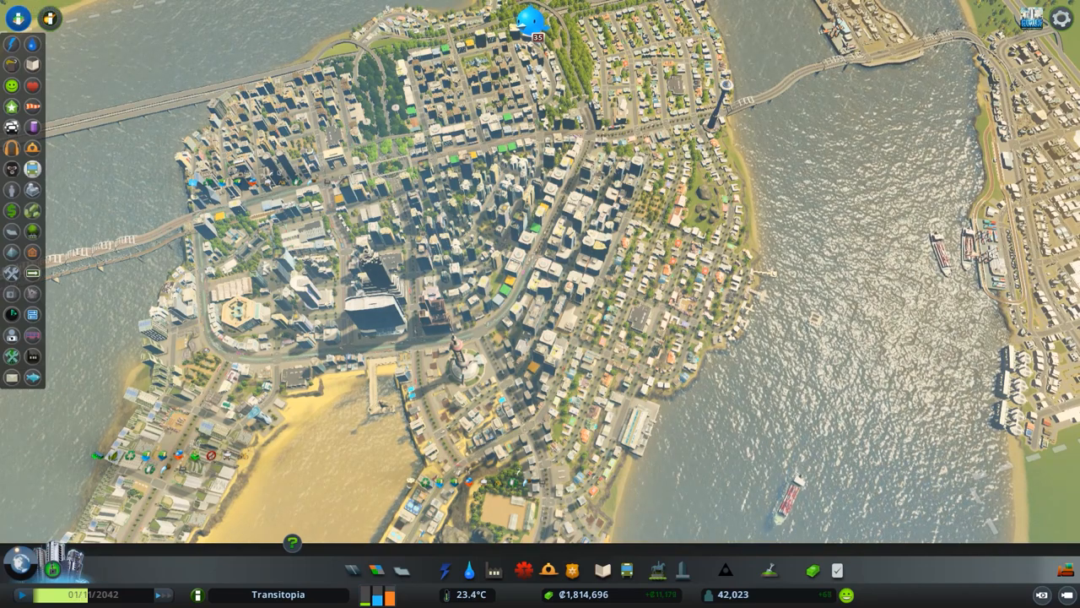
click(12, 125)
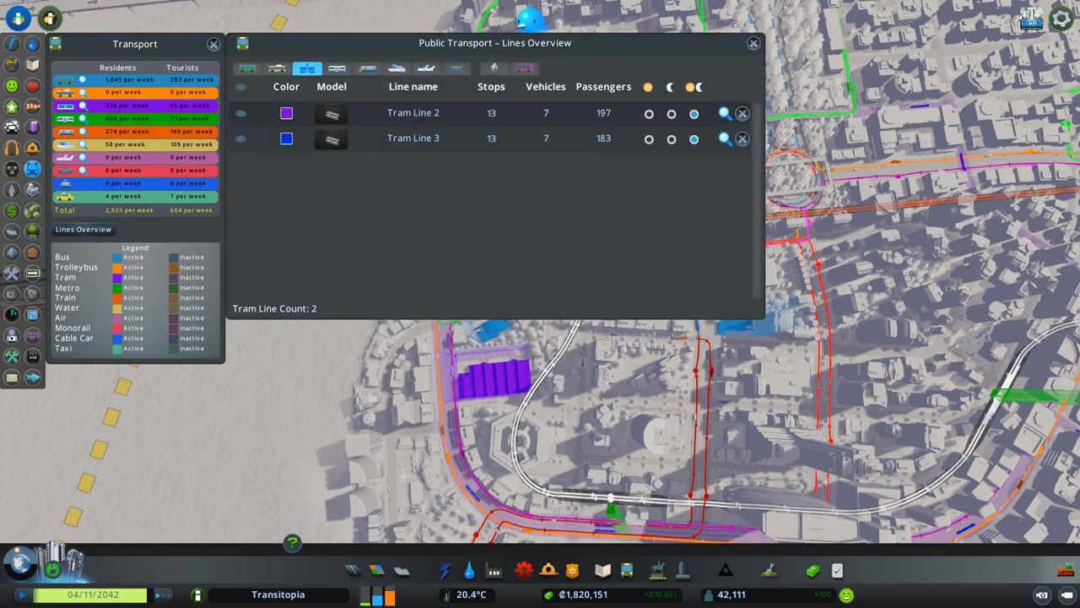
Switch the Lines Overview through Metro and Train to the Bus lines list
click(338, 68)
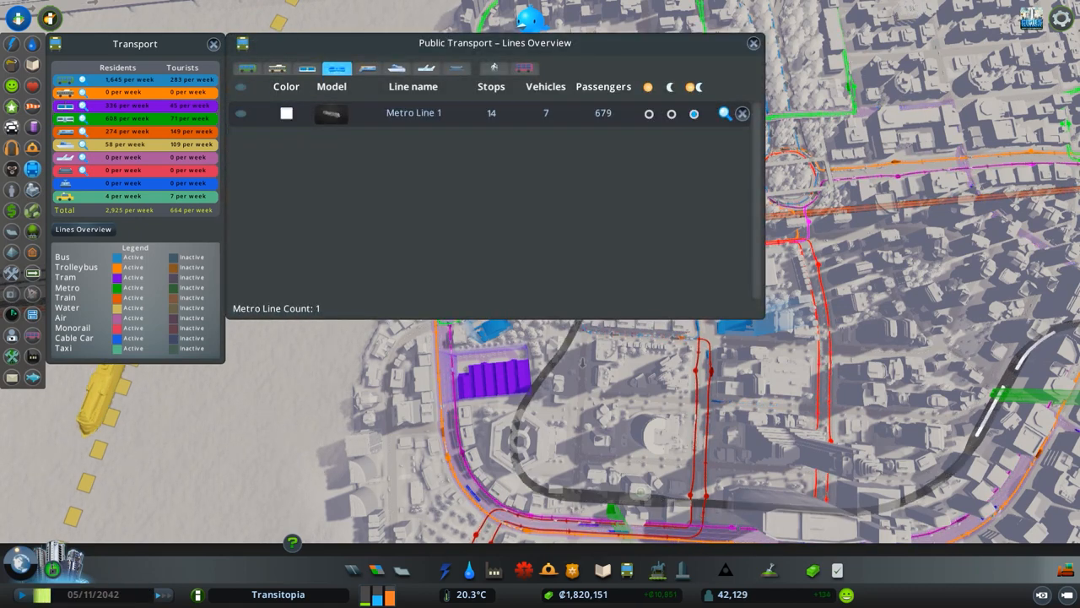
click(366, 68)
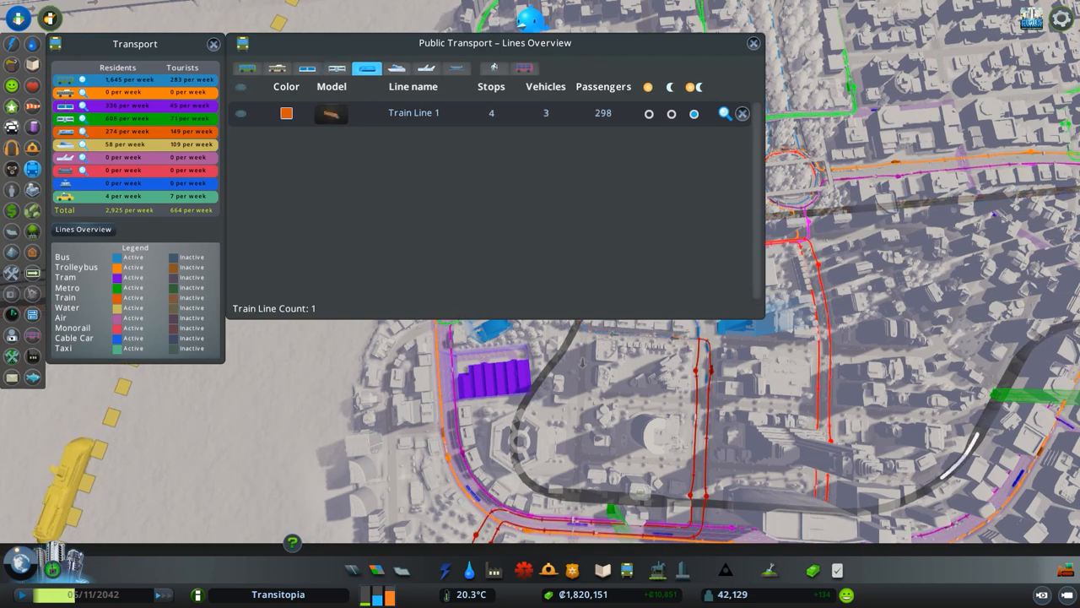
click(395, 67)
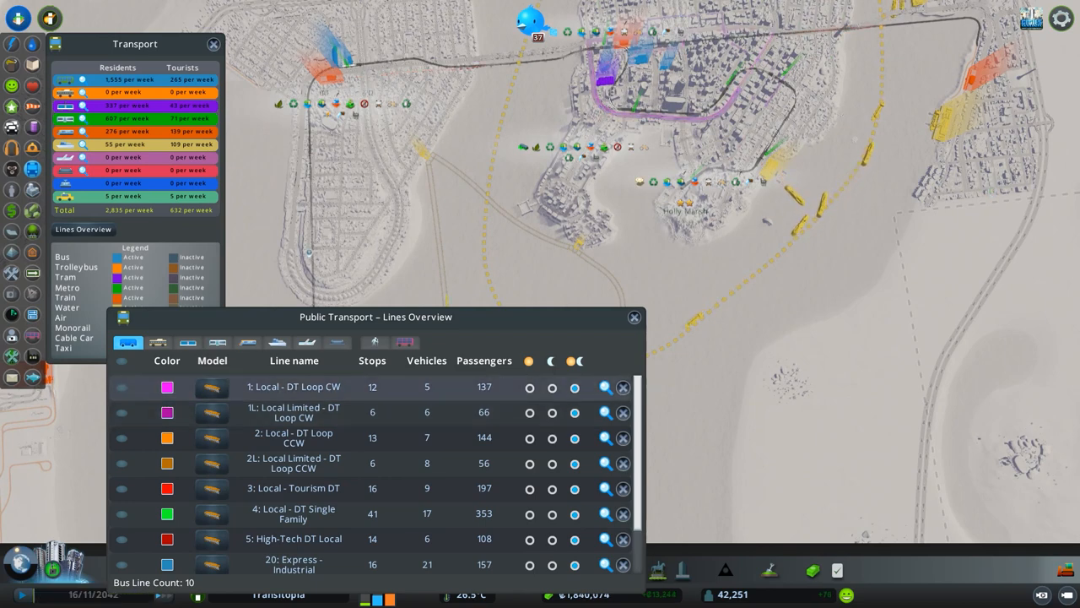
Toggle the Local - DT Loop CW bus line's map visibility off and back on
click(121, 386)
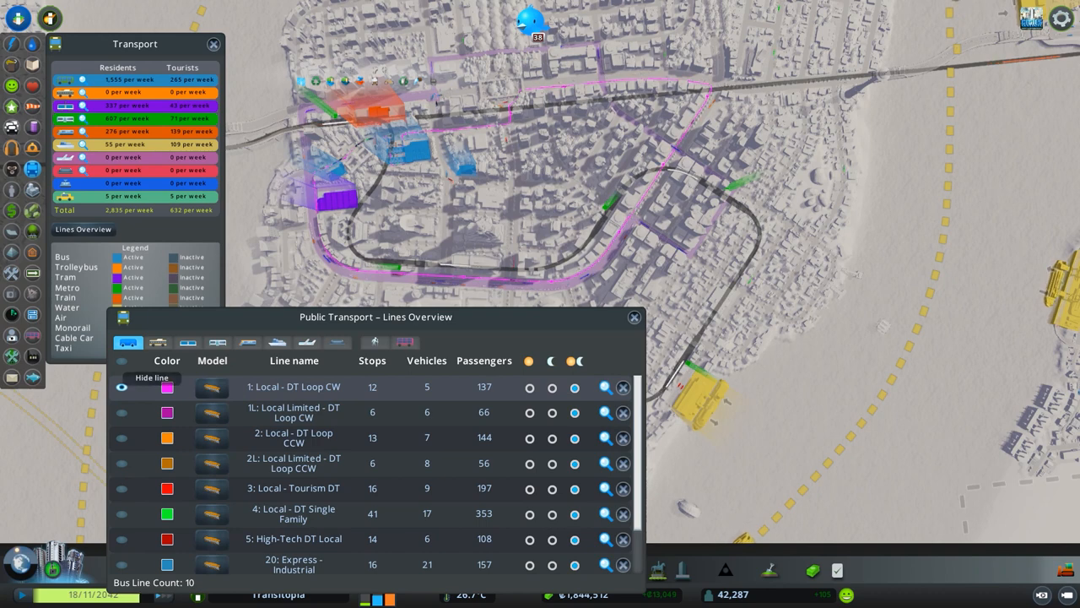
click(121, 386)
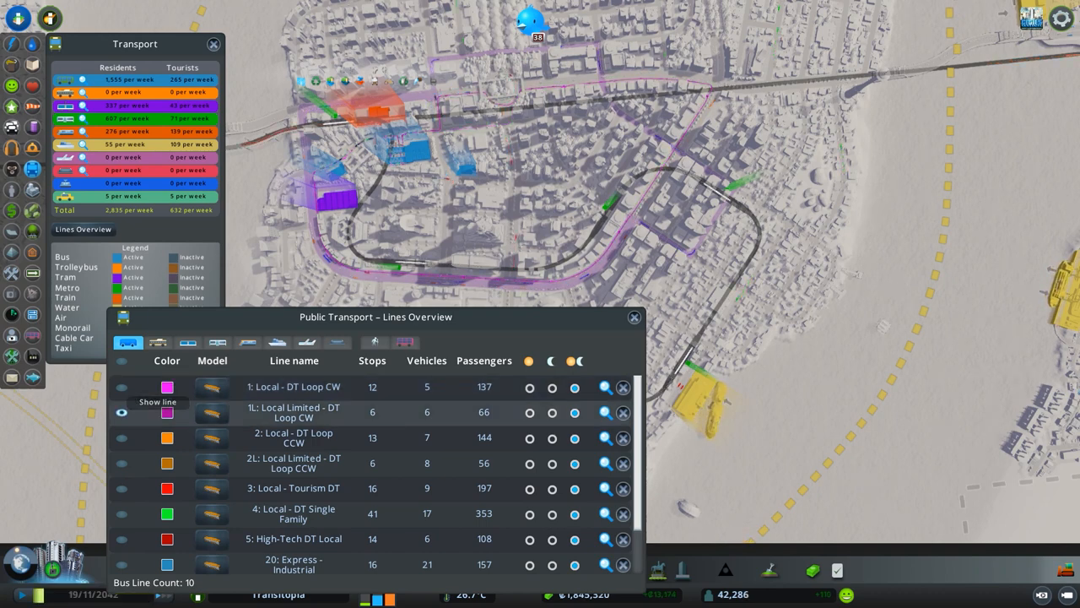
click(121, 412)
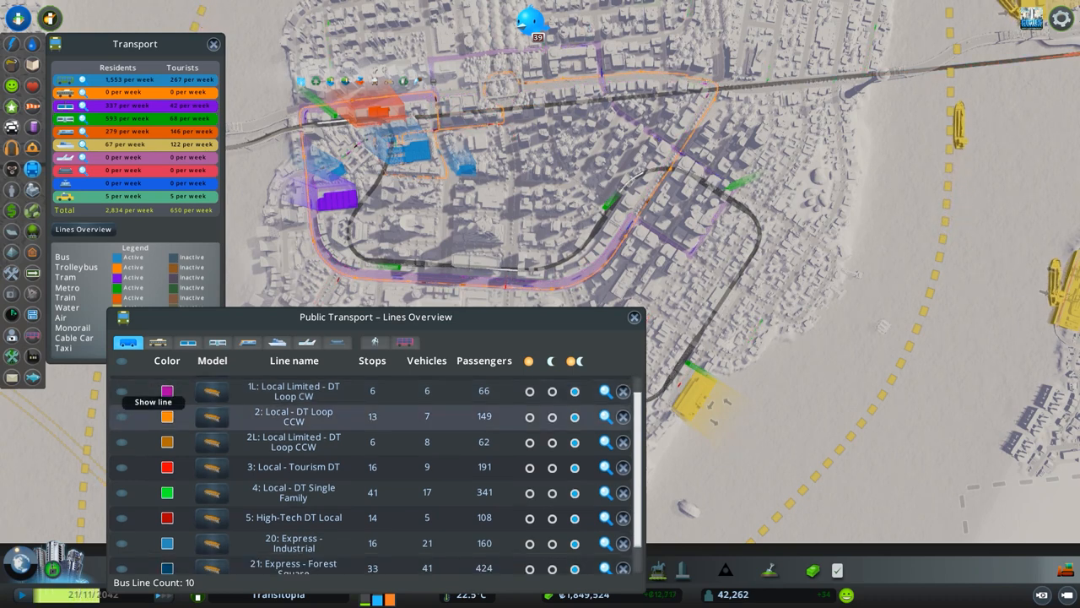
Toggle the 1L Local Limited line's visibility to reveal the green DT Single Family route
click(122, 415)
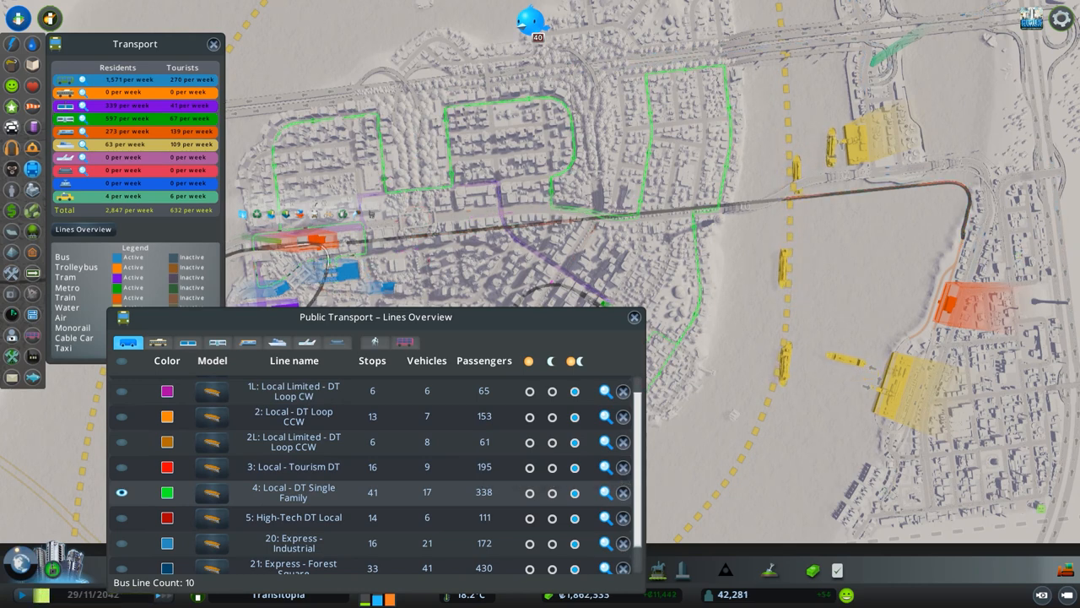
Hide the High-Tech DT Local bus line and move the overview on to the train lines
scroll(down, 3)
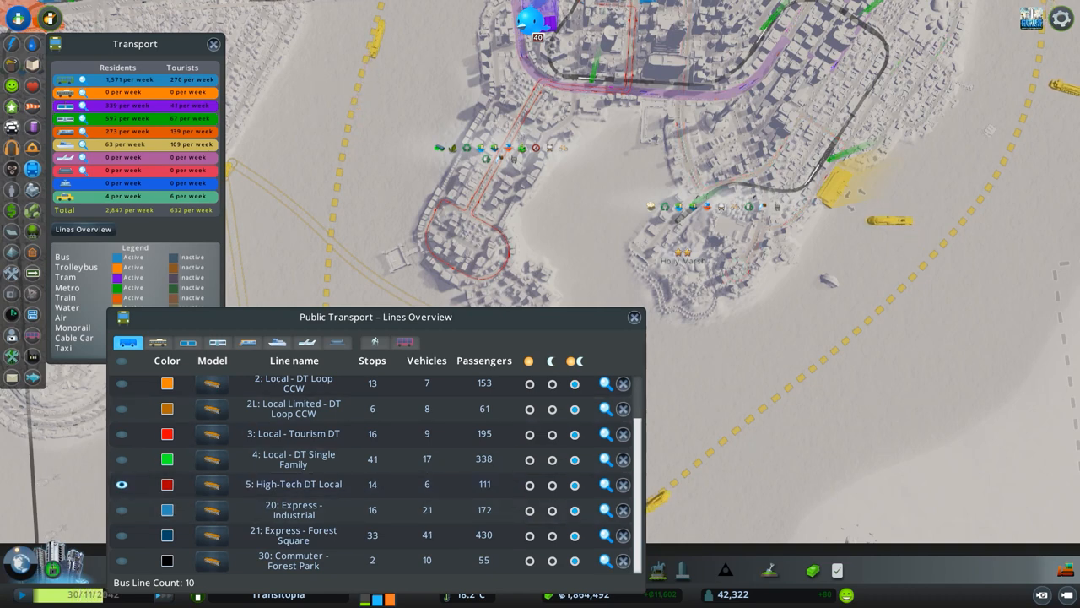
mouse_move(121, 484)
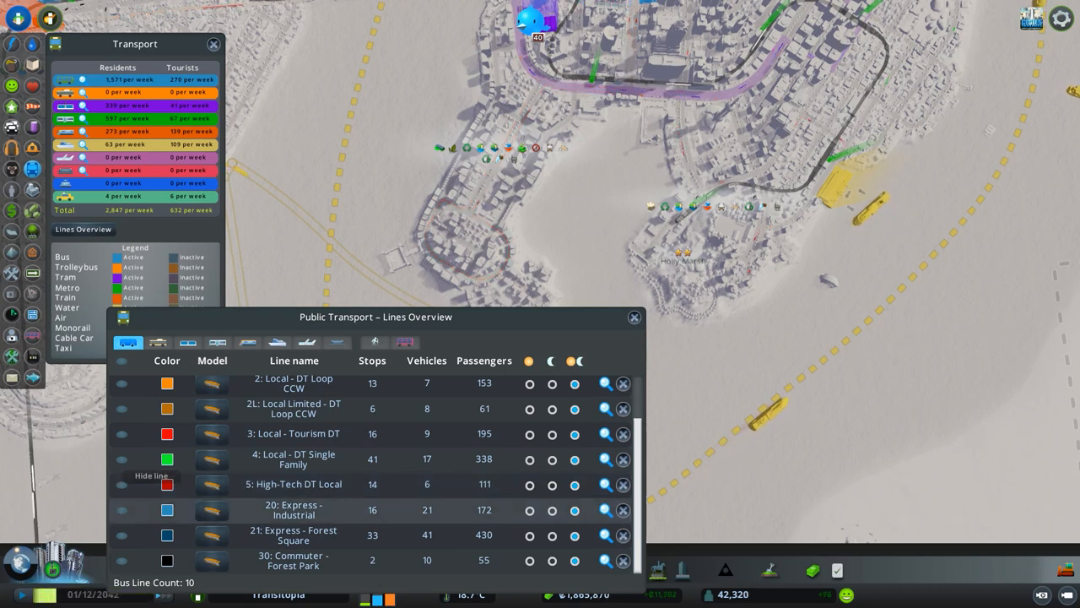
click(122, 510)
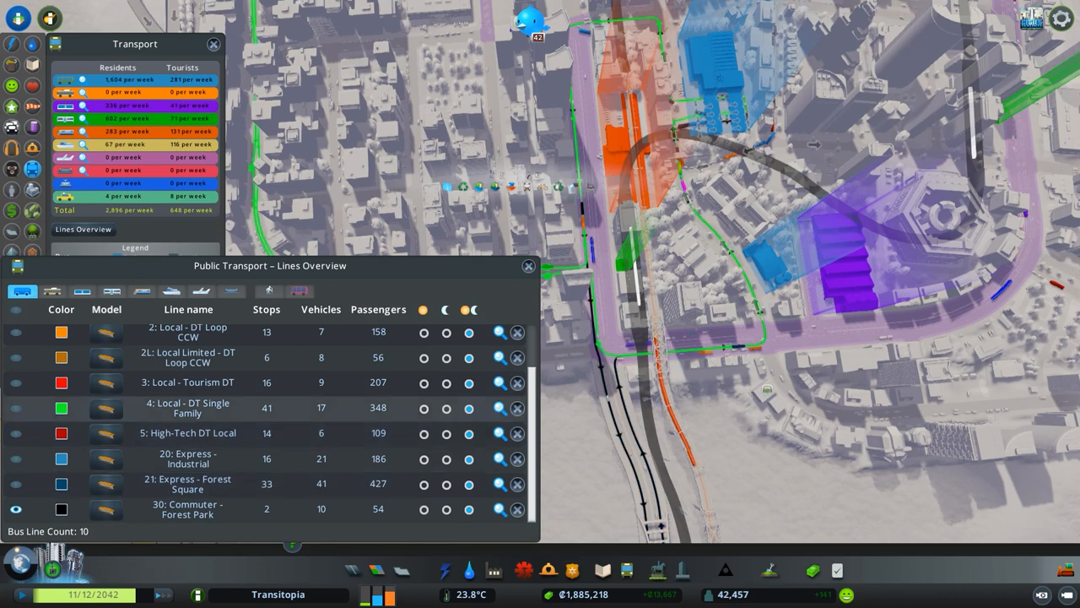
click(189, 330)
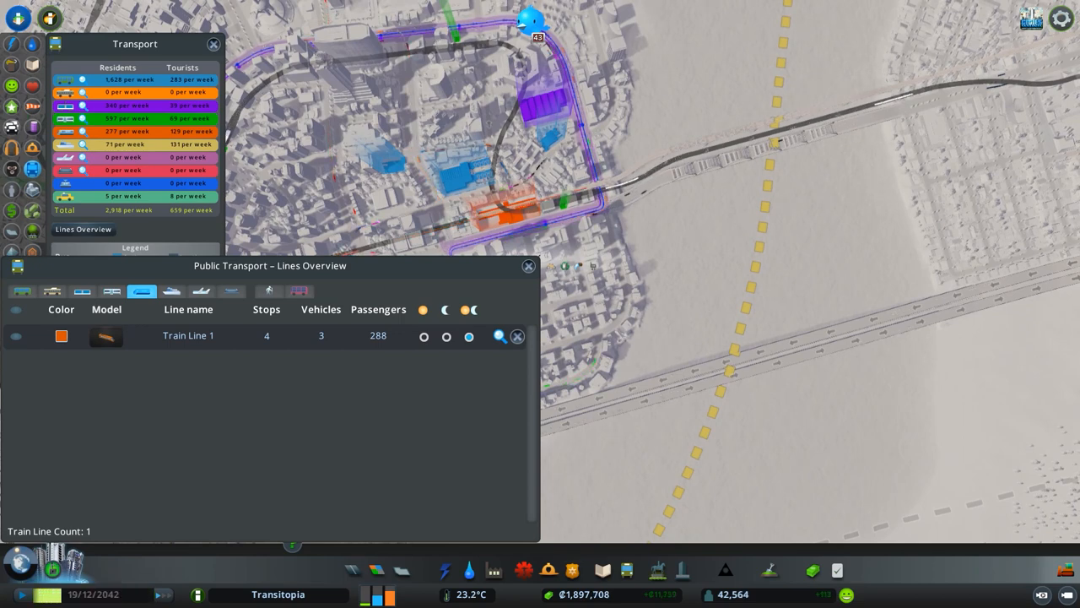
Pan along the orange train line and check a train station's upkeep and weekly passengers
drag(270, 265, 808, 329)
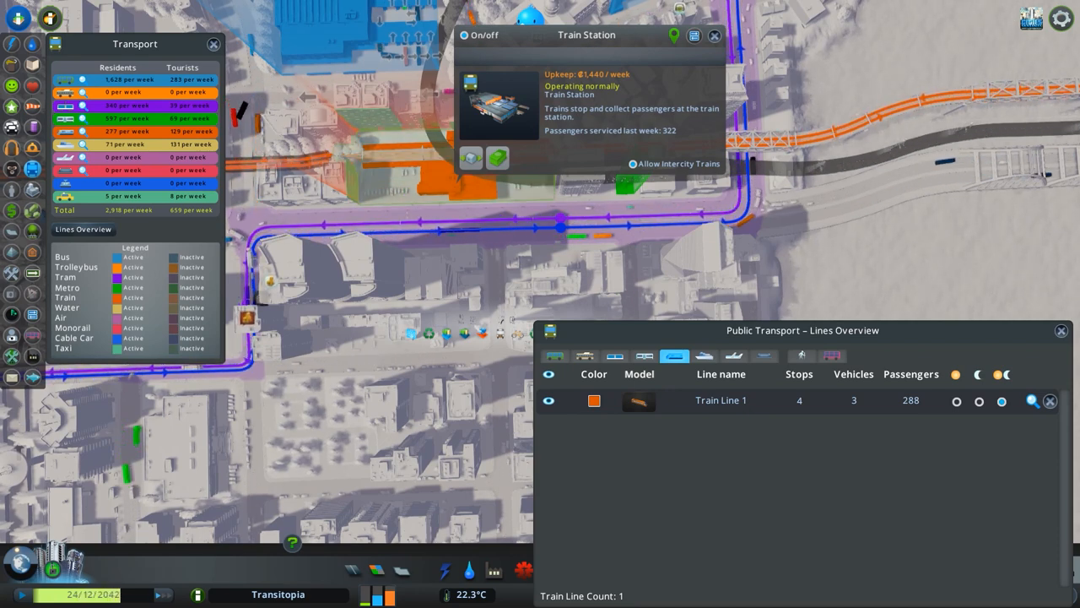
click(714, 35)
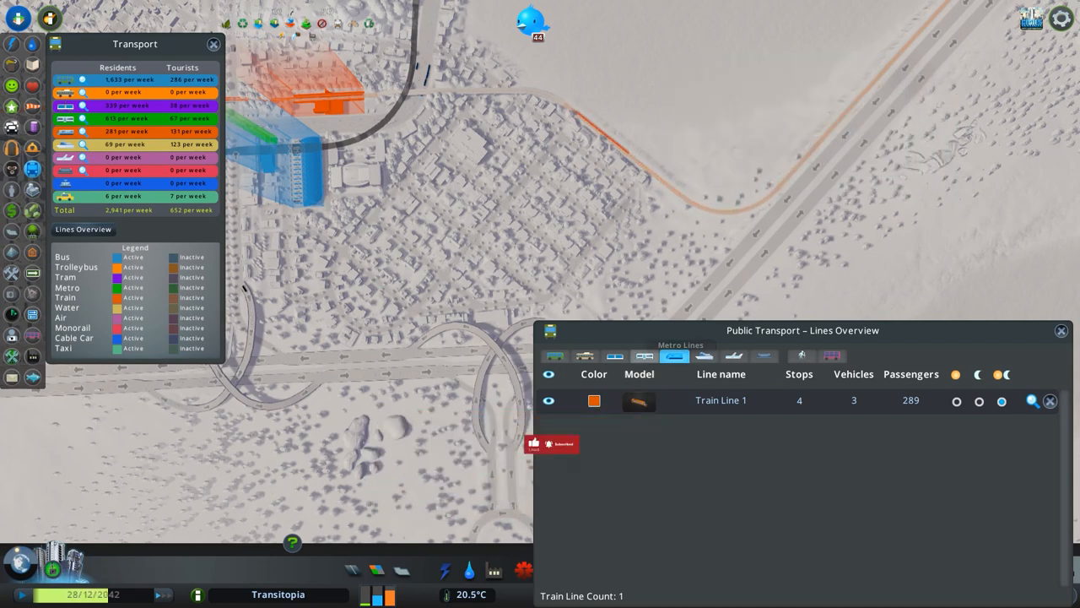
Flip the Lines Overview through the Ferry, Metro and Tram line lists
click(703, 355)
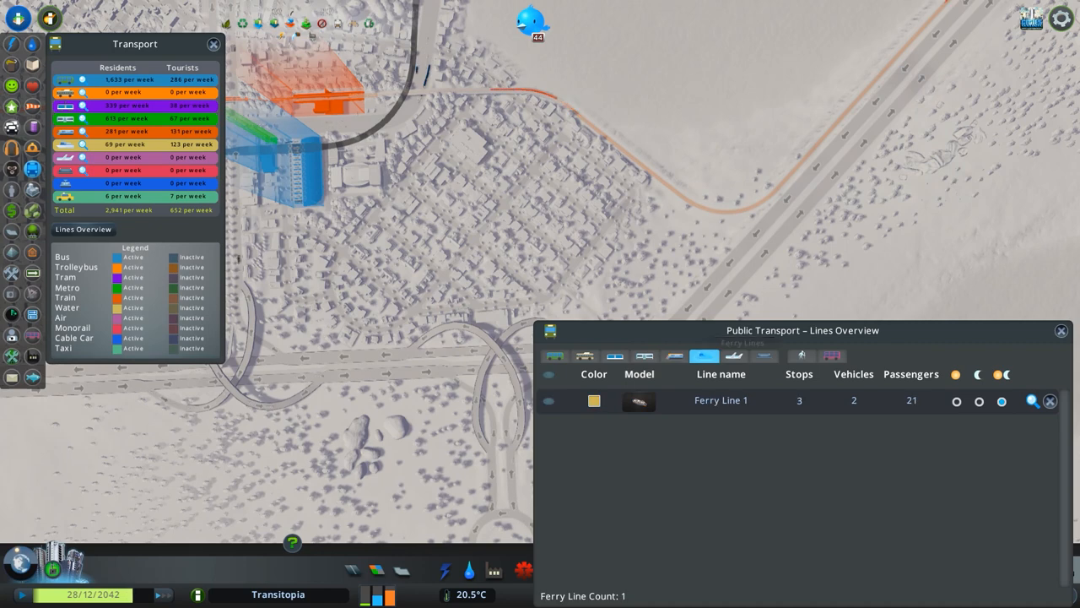
click(645, 355)
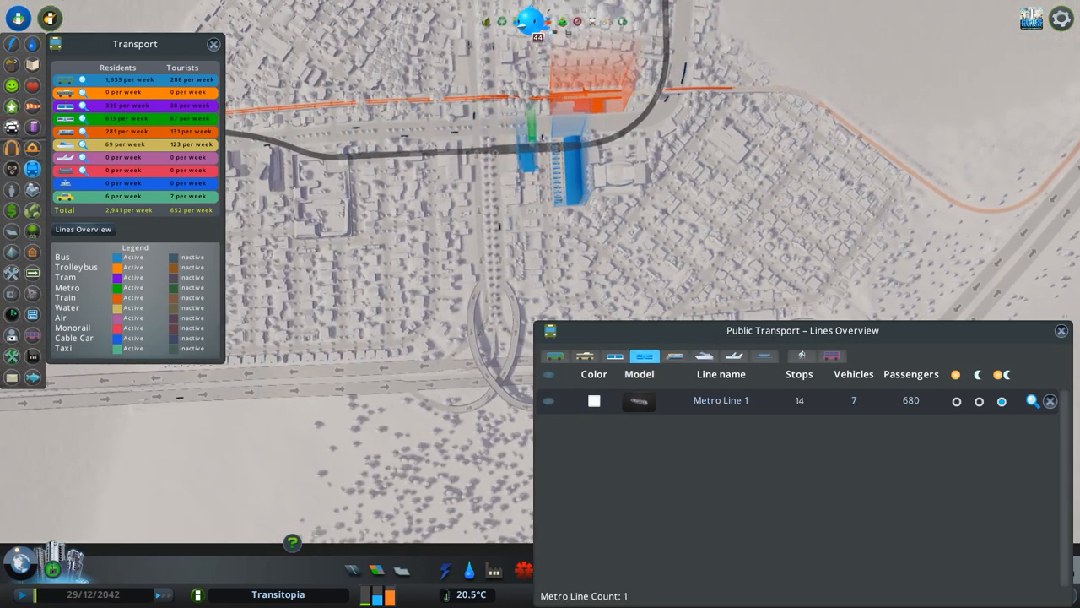
click(675, 355)
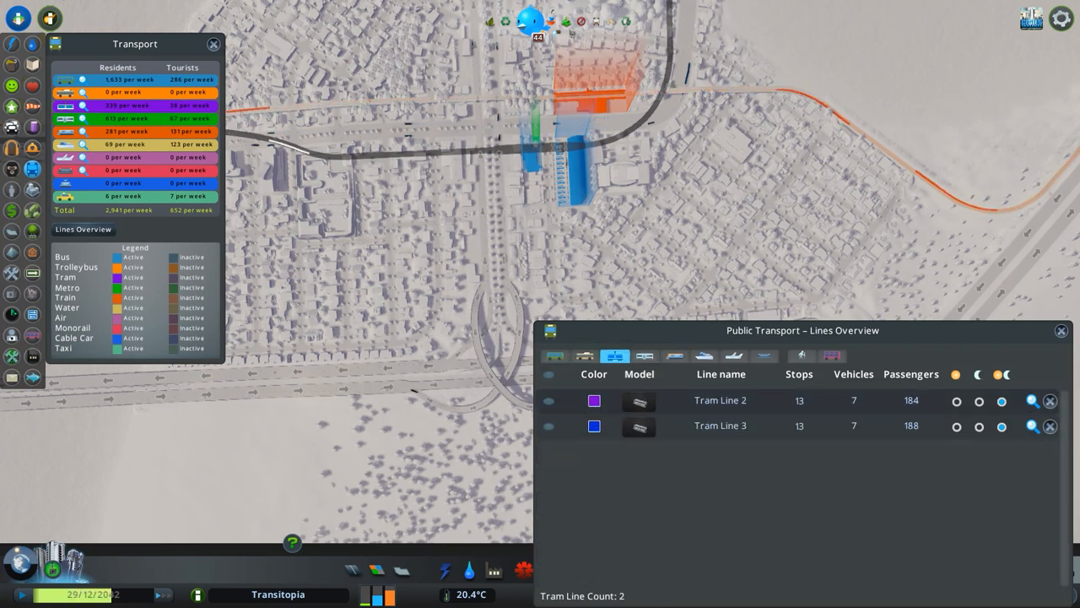
click(614, 354)
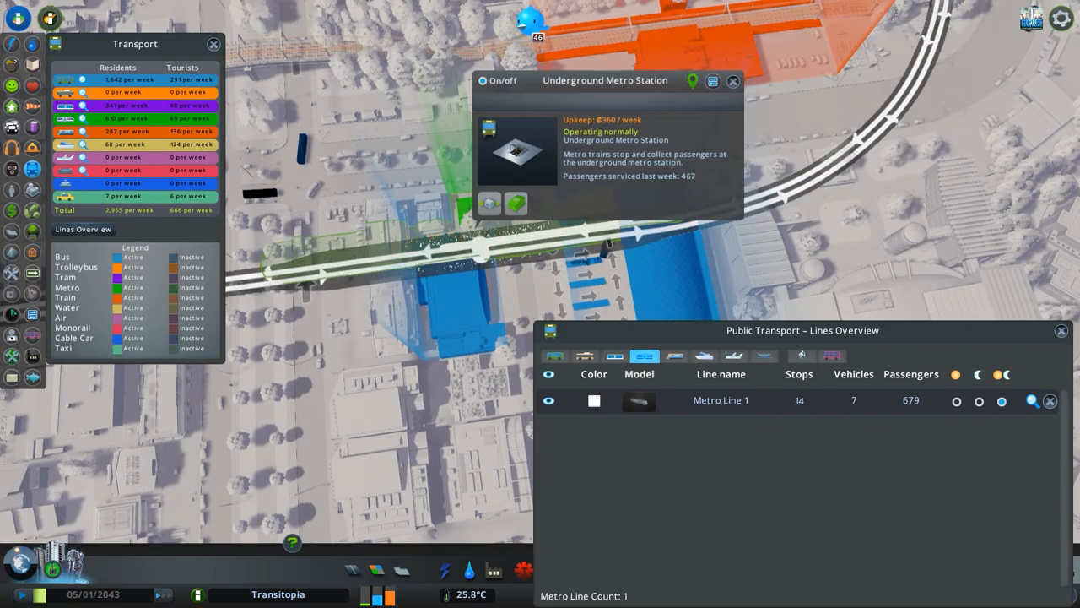
Inspect an underground metro station's upkeep and weekly passenger count
click(732, 81)
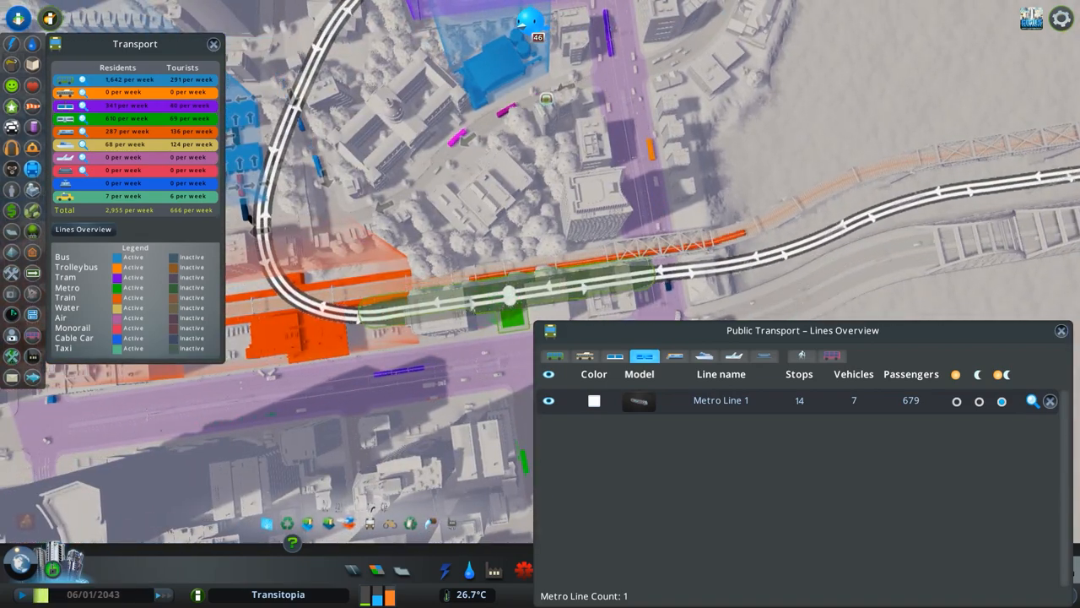
click(506, 296)
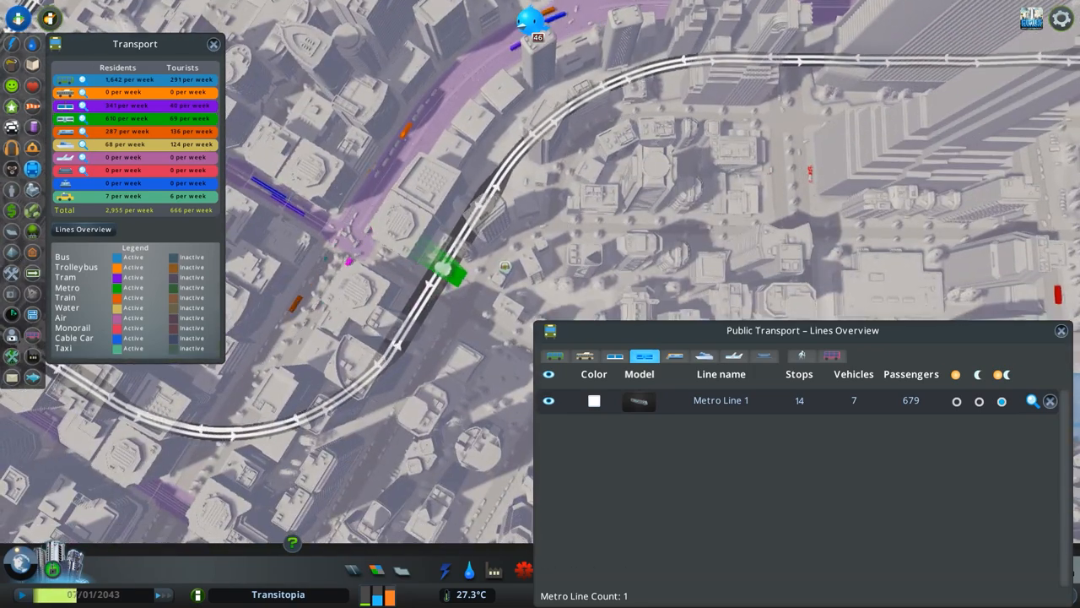
click(439, 267)
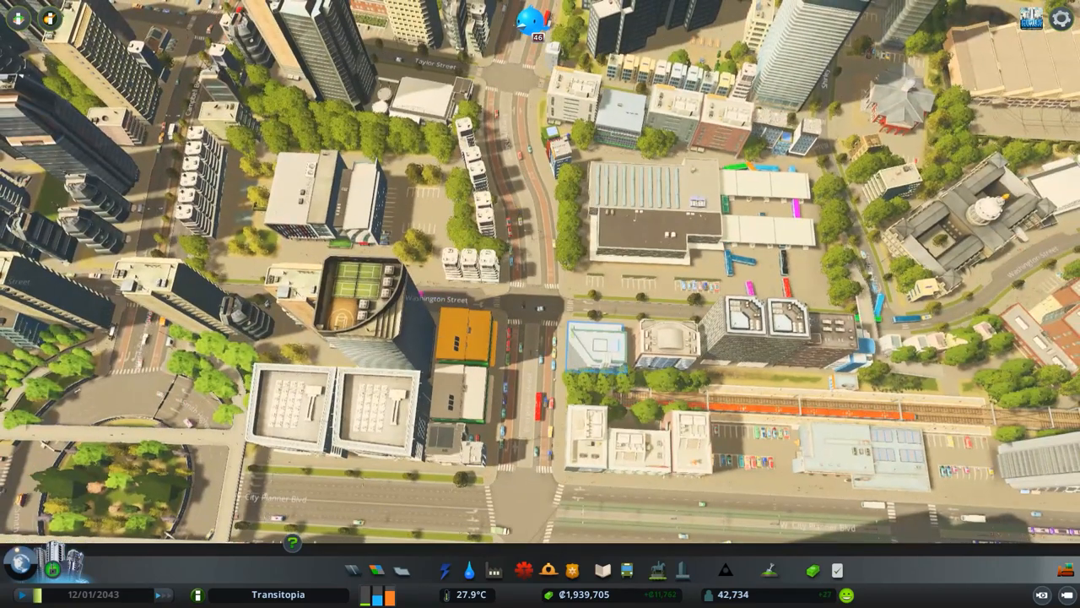
Close the transport info view to return to the normal city view
click(19, 19)
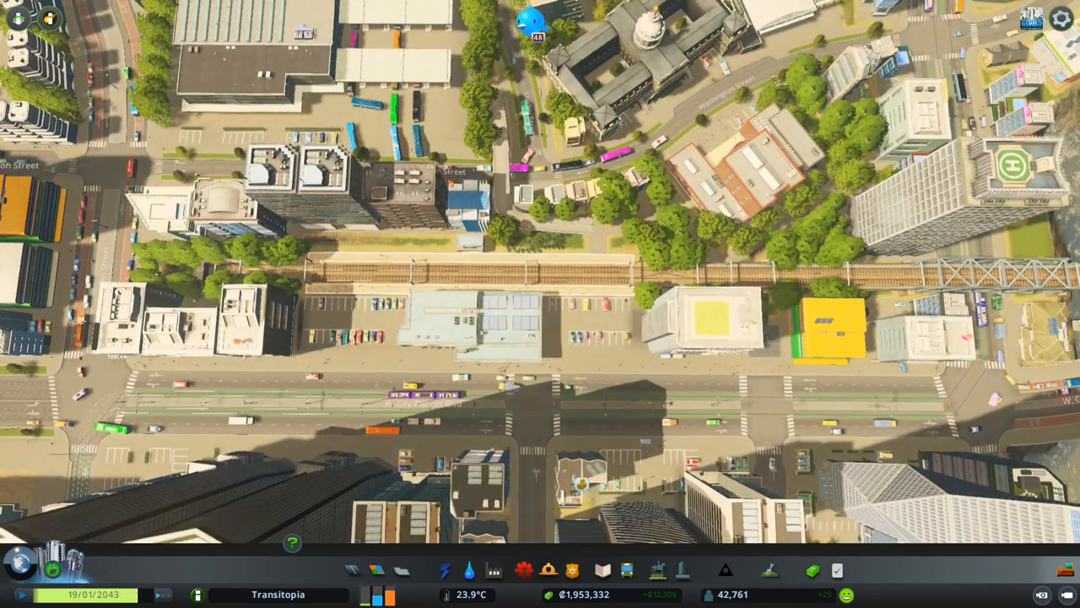
Review the city policies, switching between Services and City Planning
click(473, 321)
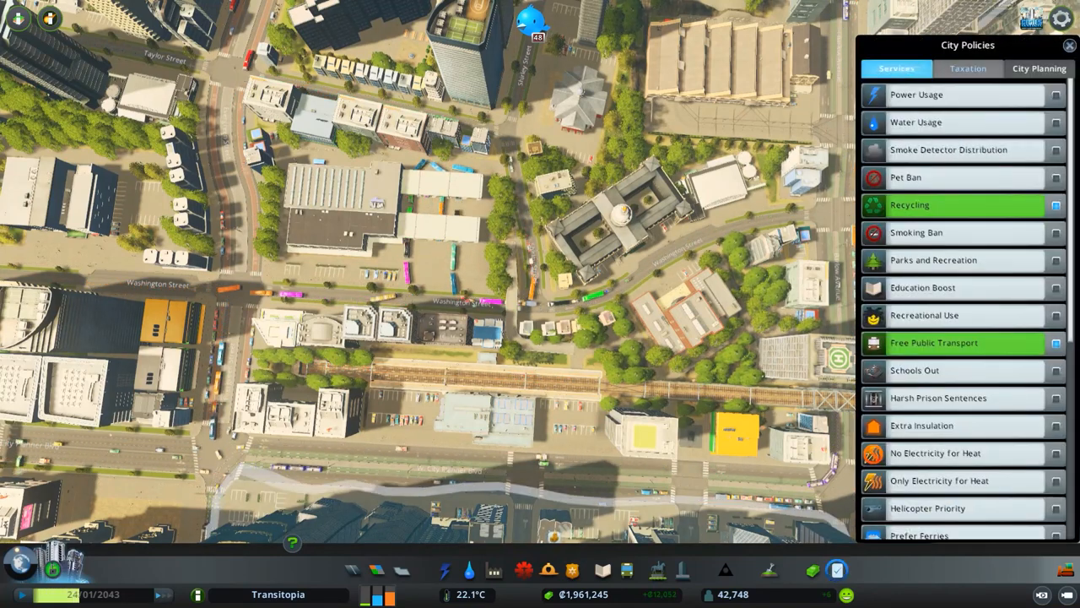
click(1040, 68)
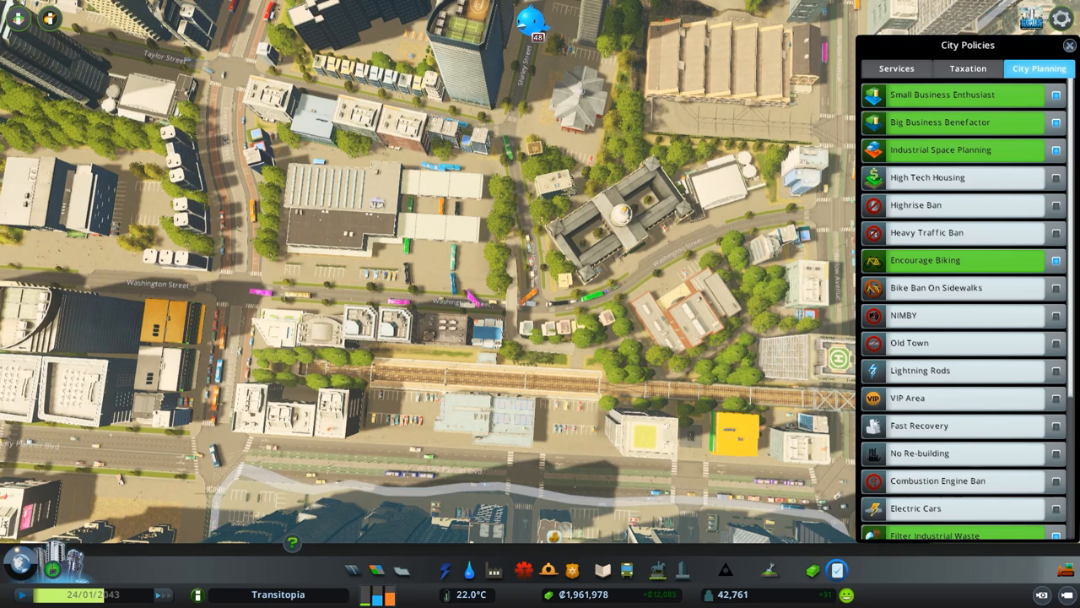
click(896, 67)
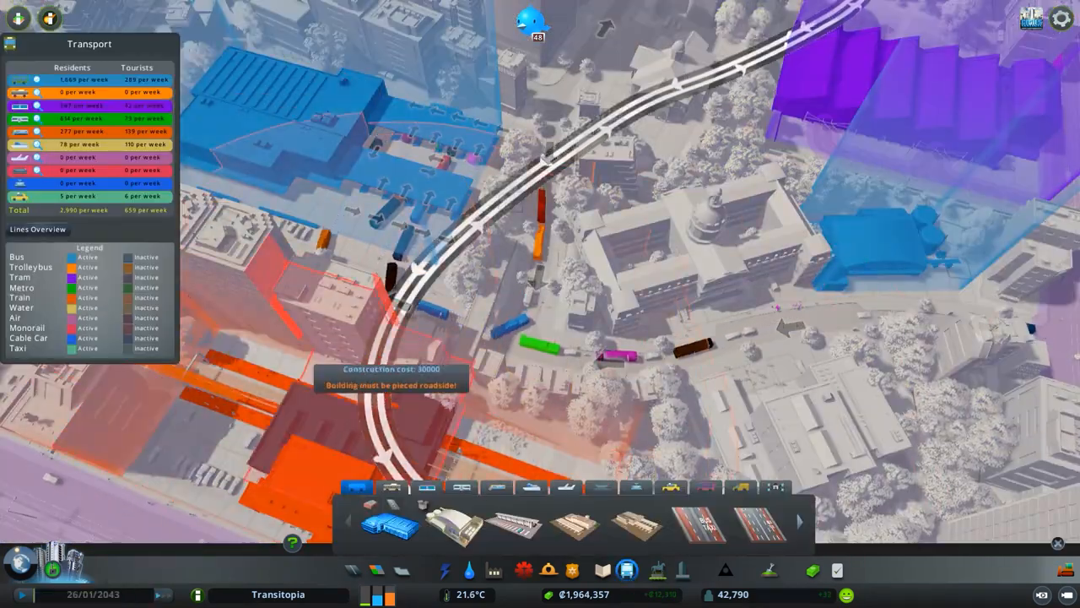
Rename the two downtown loop bus lines to 99 and 99L: Local - DT Loop CW
click(37, 229)
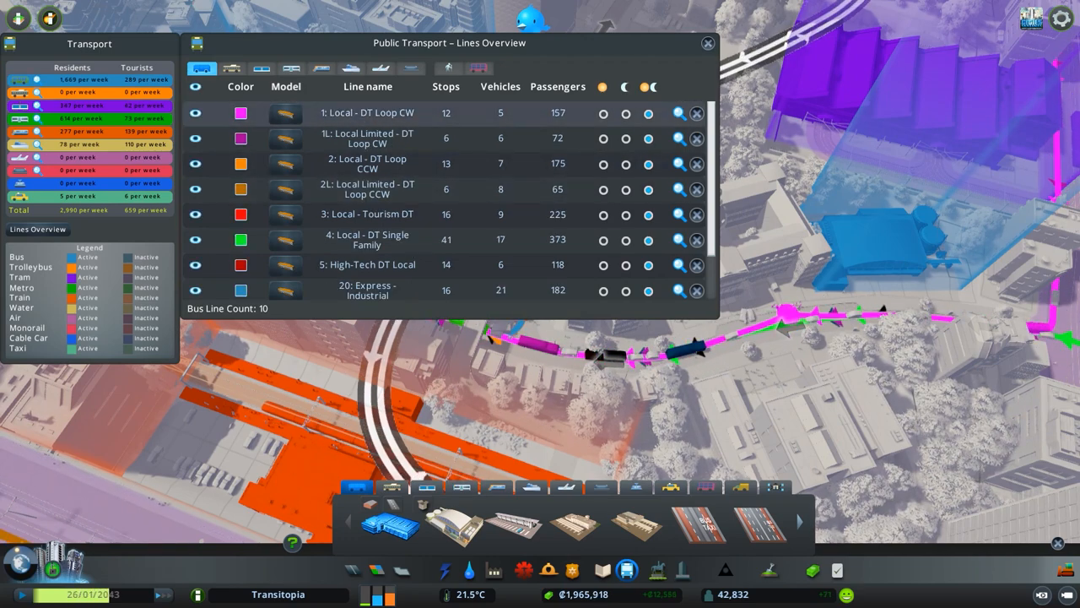
click(285, 112)
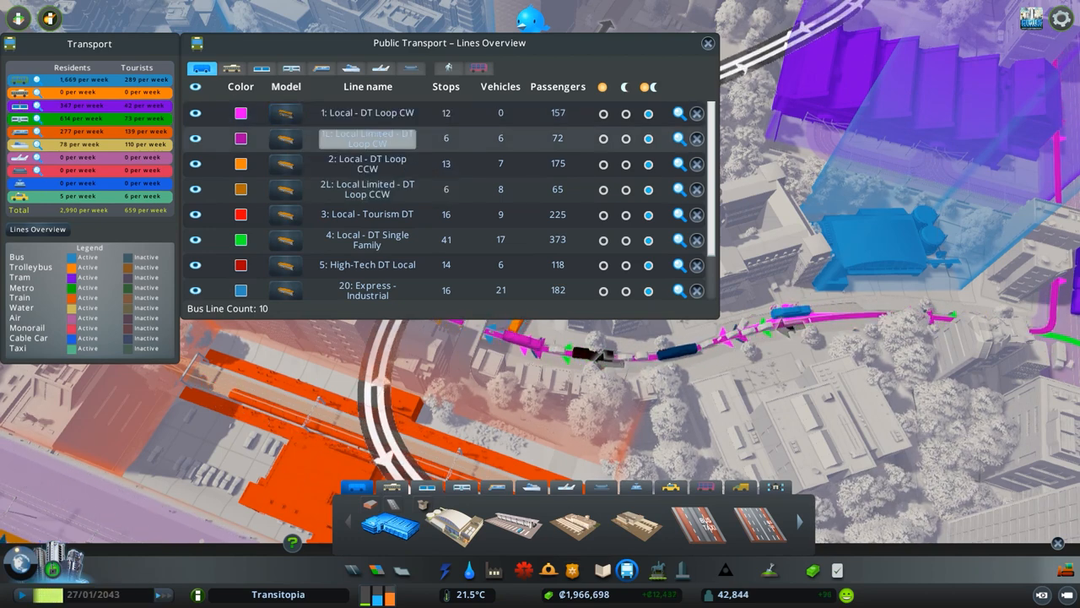
click(240, 111)
text(99)
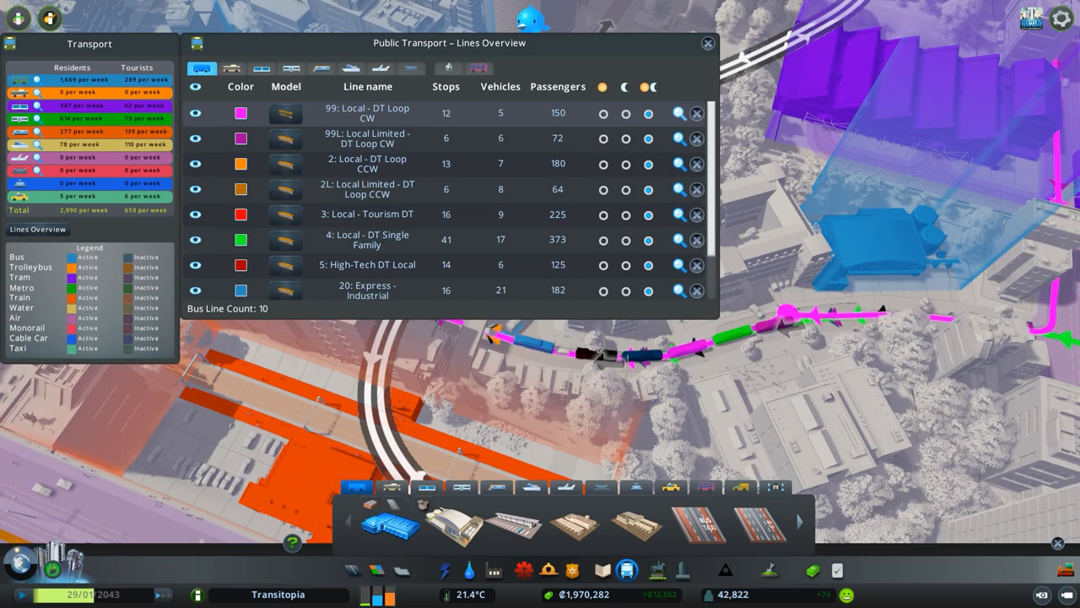
Open the passenger details window for bus line 99: Local - DT Loop CW
click(679, 113)
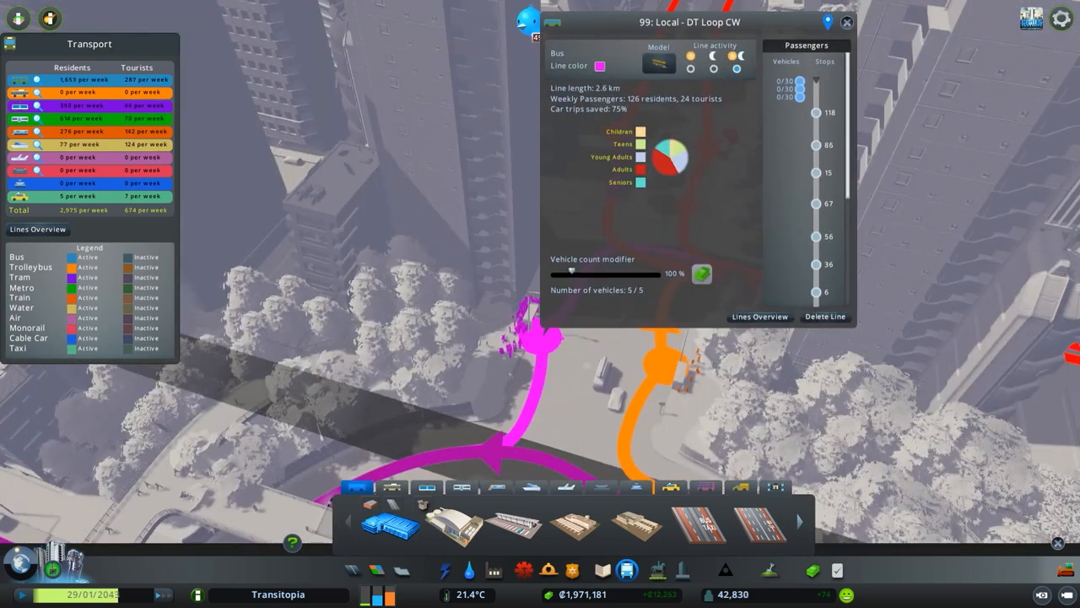
mouse_move(591, 260)
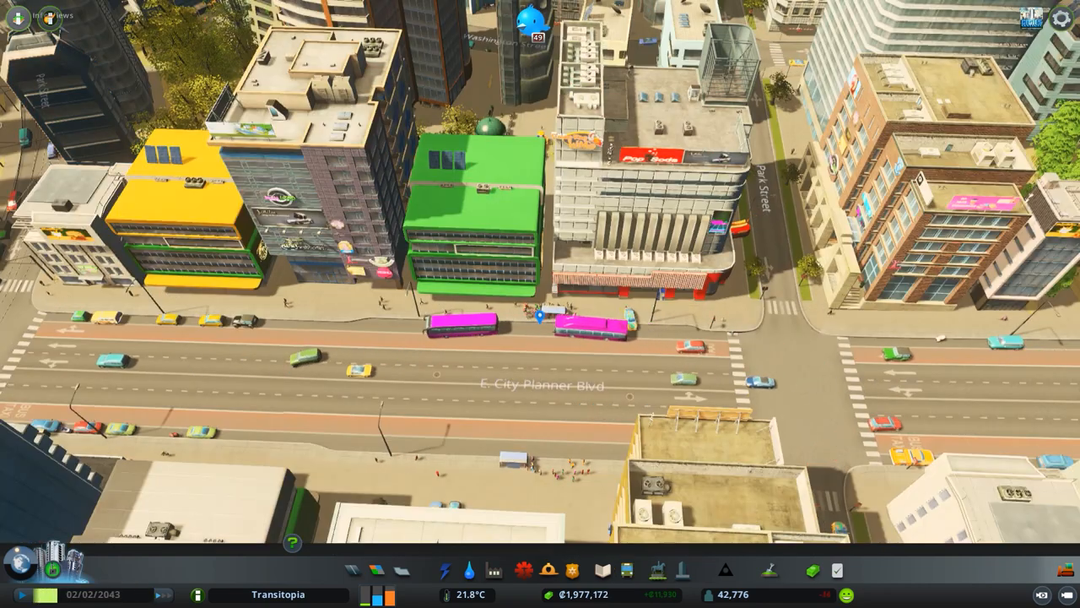
Open the details for bus line 21: Express - Forest Square from the snowy suburb
scroll(down, 3)
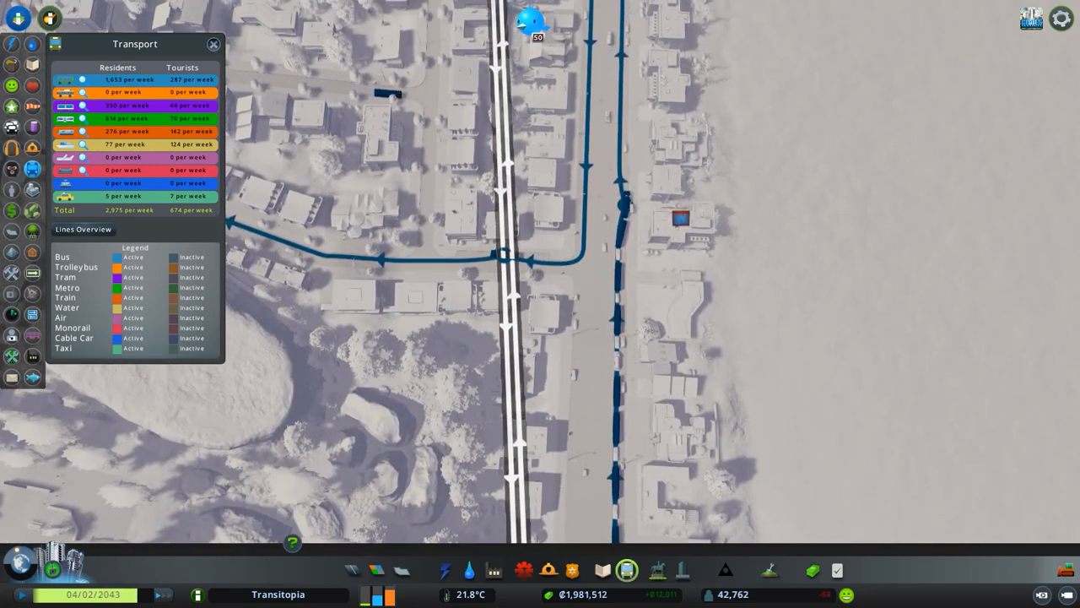
click(626, 571)
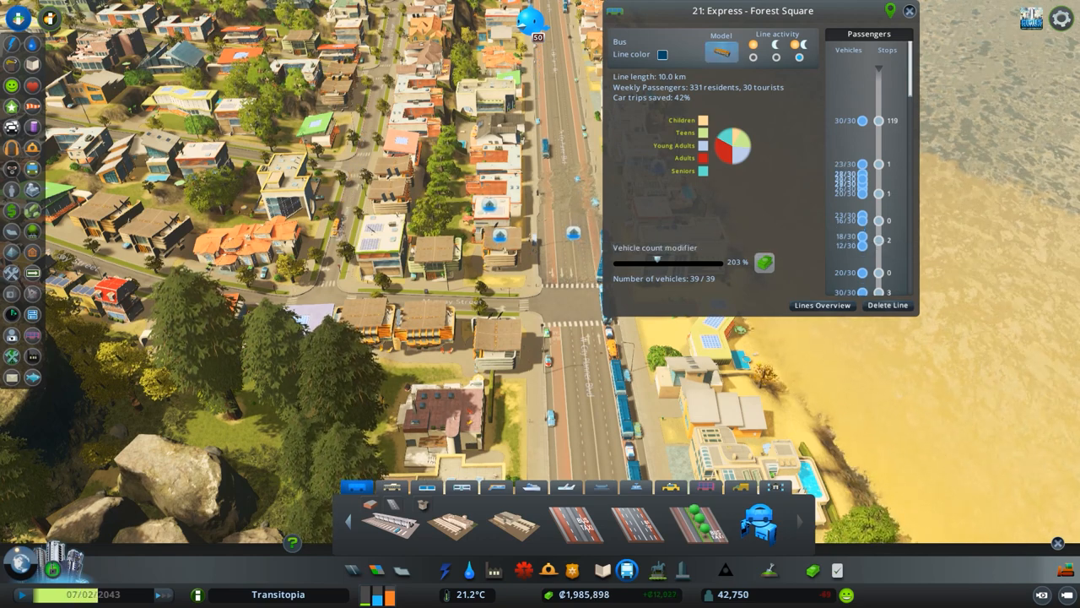
Close the express line's detail panel to view the rail corridor by the station
click(722, 53)
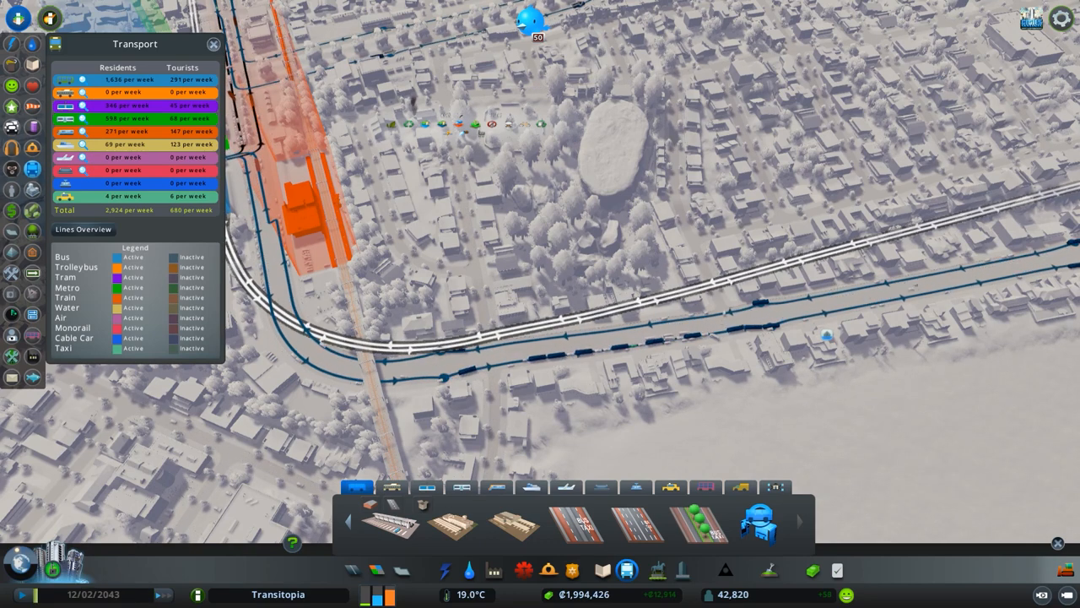
click(83, 229)
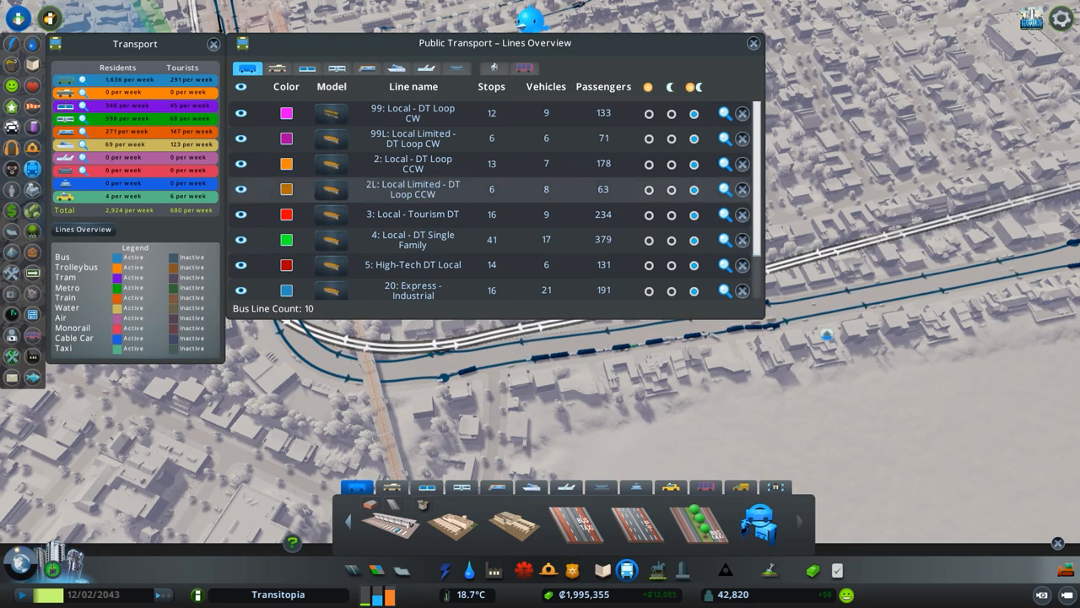
scroll(down, 3)
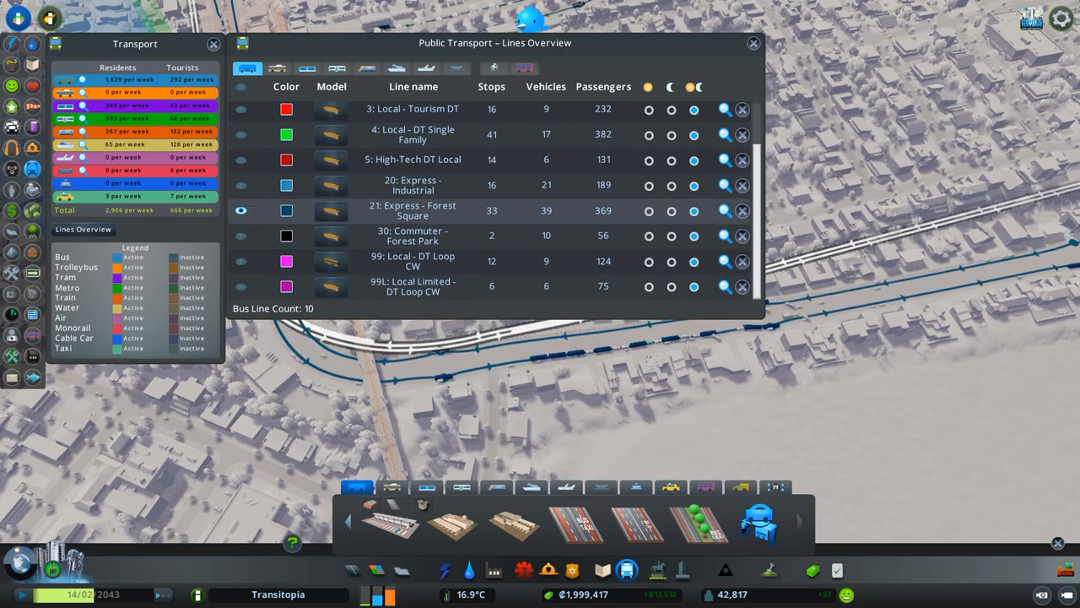
click(753, 44)
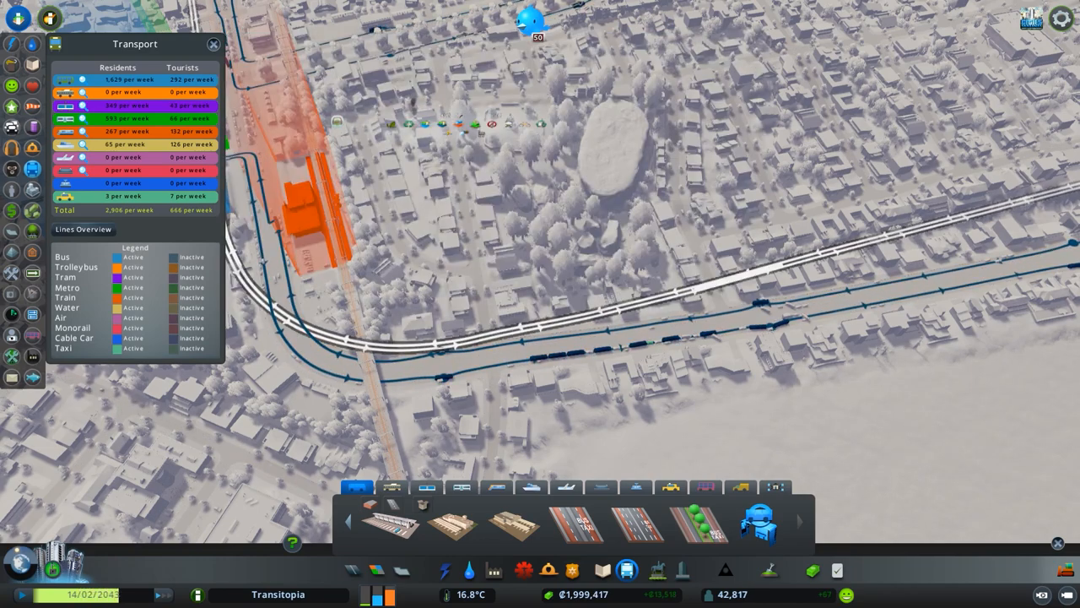